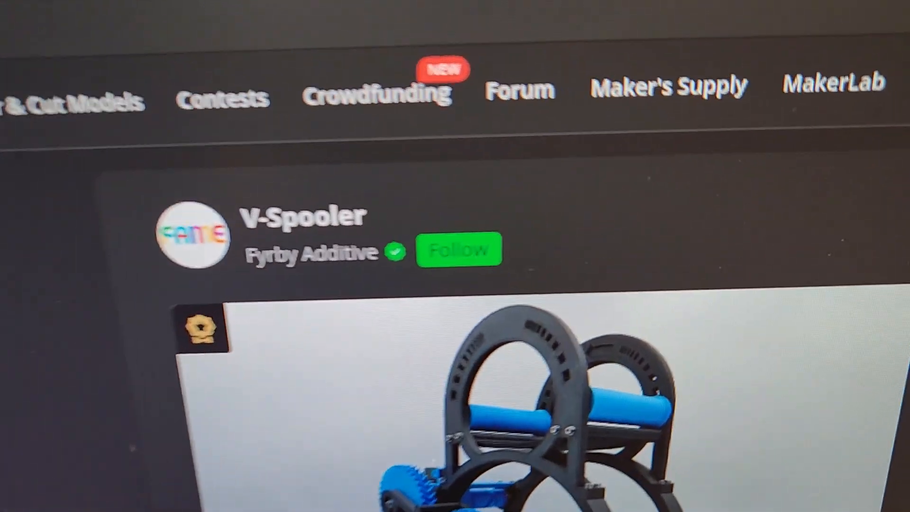
Bring up the 'V-Spooler X by Fyrby Additive' model page after the original V-Spooler page.
scroll("down", 3)
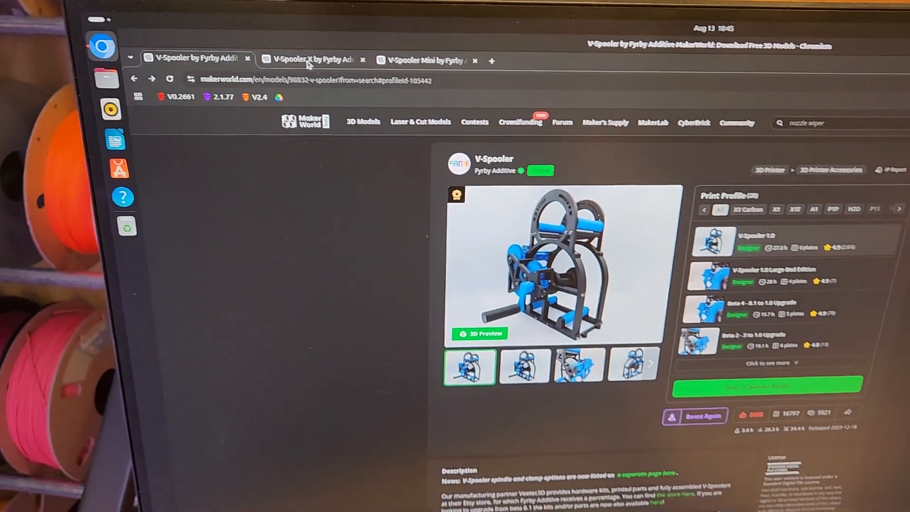
left_click(311, 58)
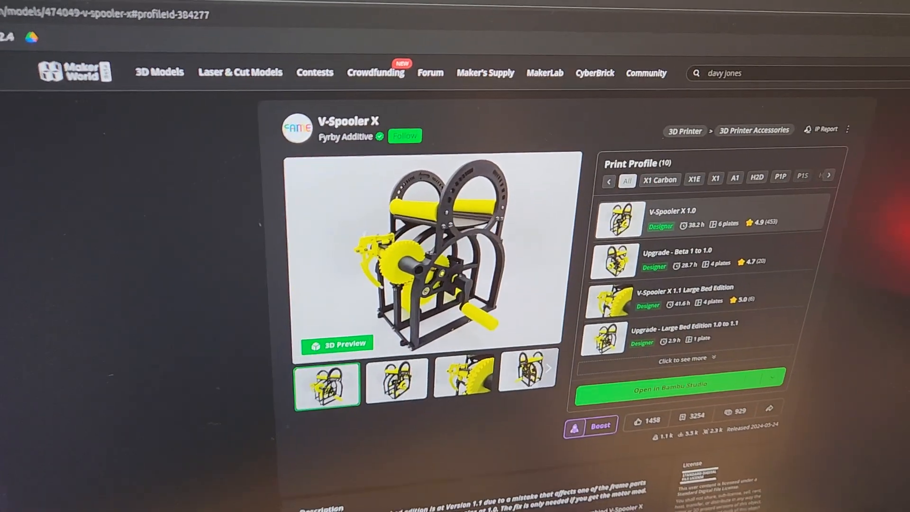